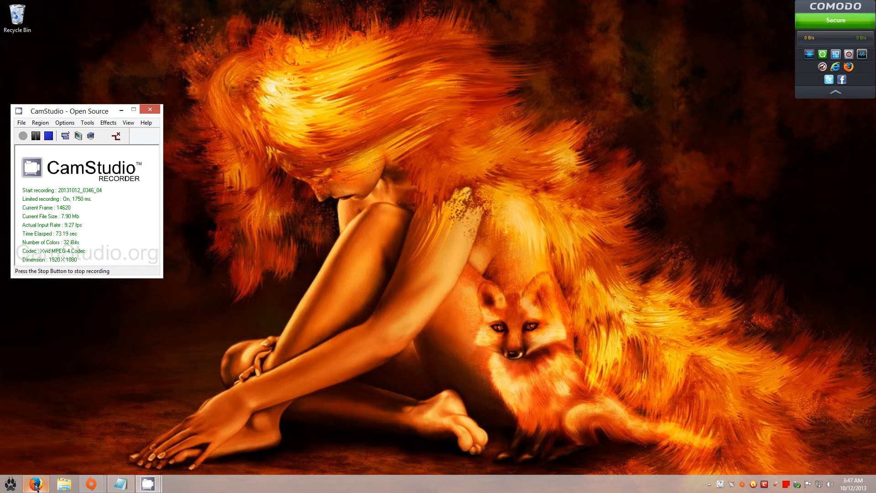
pyautogui.moveTo(35, 484)
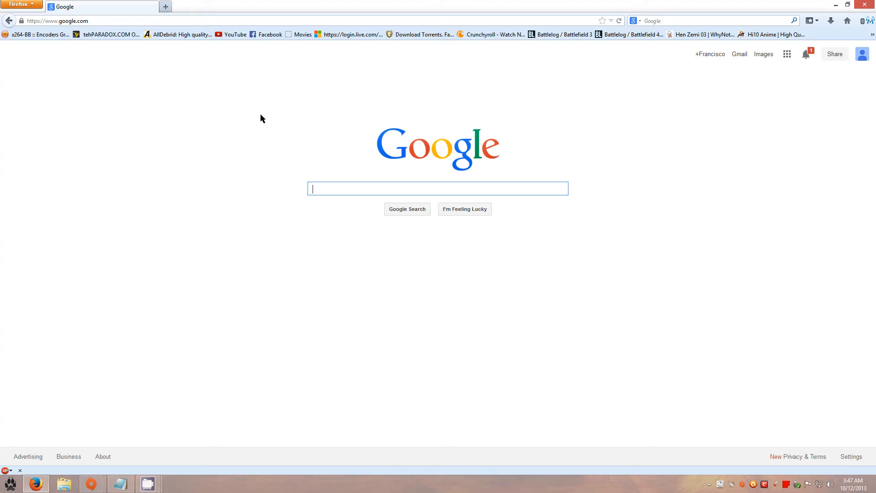
# - Search Google for 'start menu 8' using the suggestion after typing 'star'
pyautogui.write('start menu')
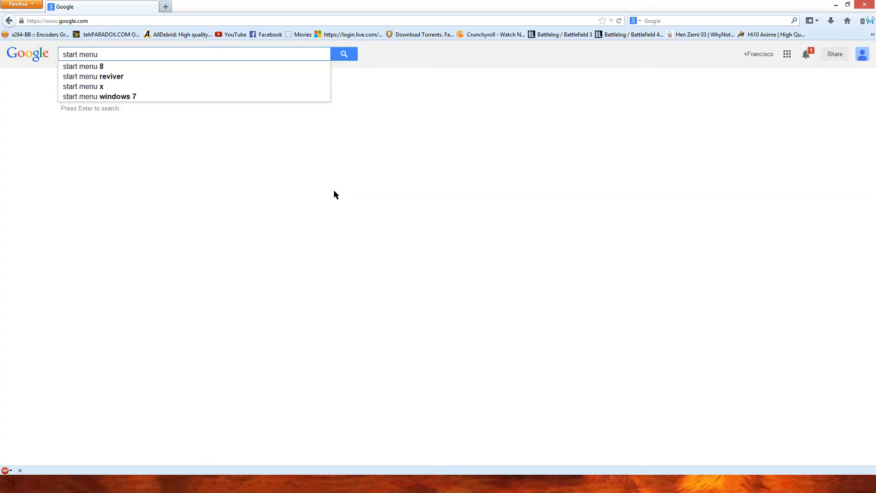
pyautogui.click(83, 66)
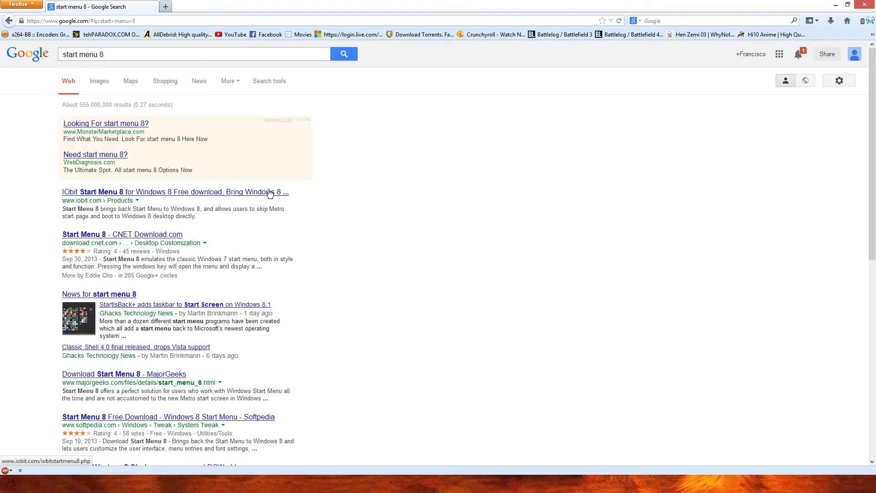
pyautogui.moveTo(123, 196)
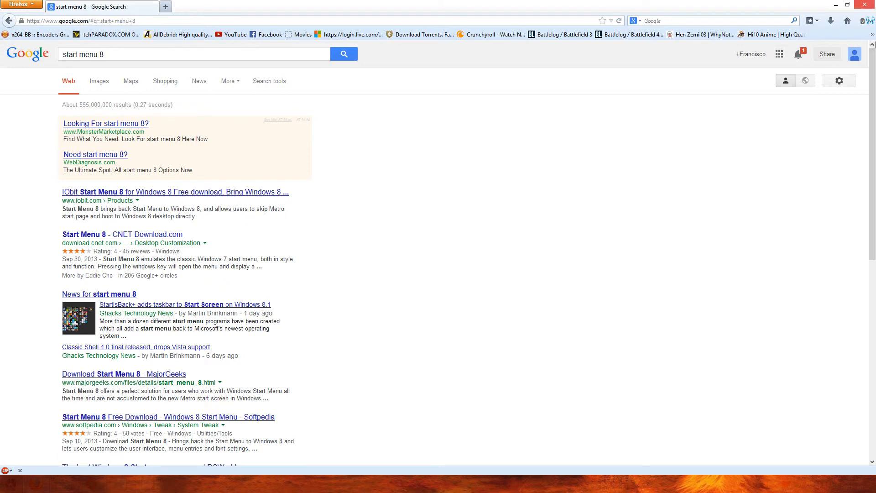
pyautogui.moveTo(455, 42)
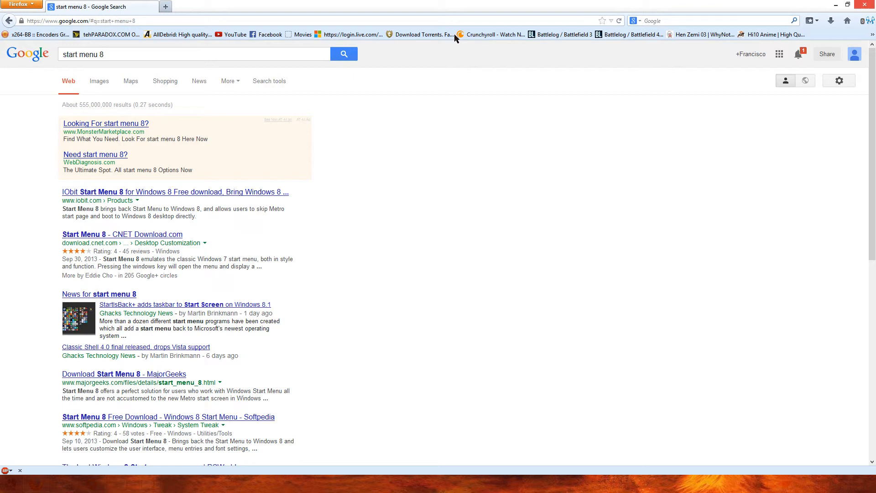
pyautogui.moveTo(772, 10)
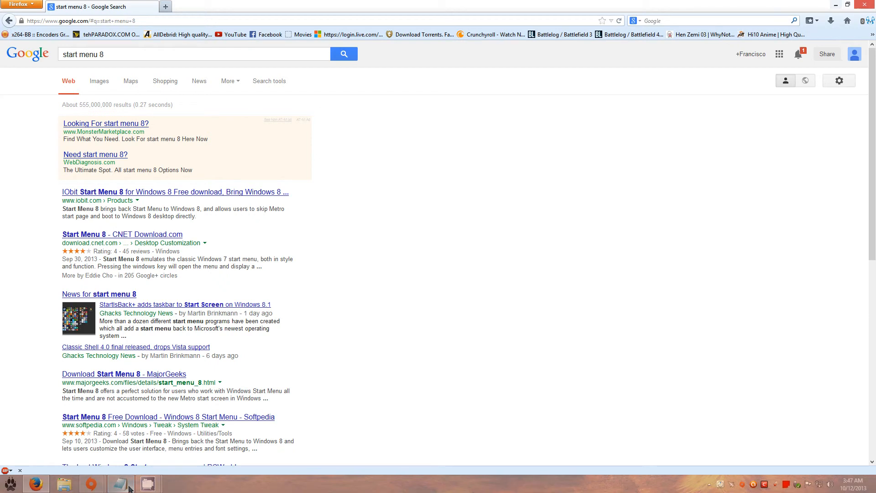
pyautogui.click(119, 484)
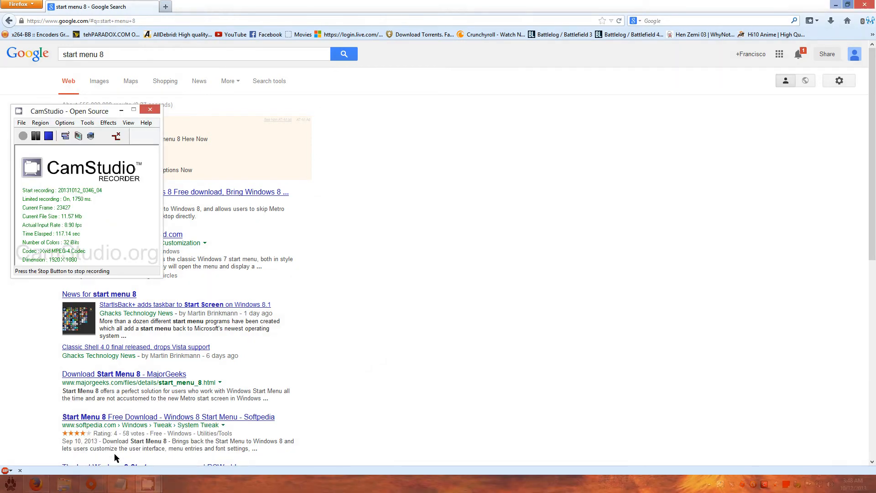
# - Search the Start menu for cmd and run Command Prompt as administrator
pyautogui.click(9, 483)
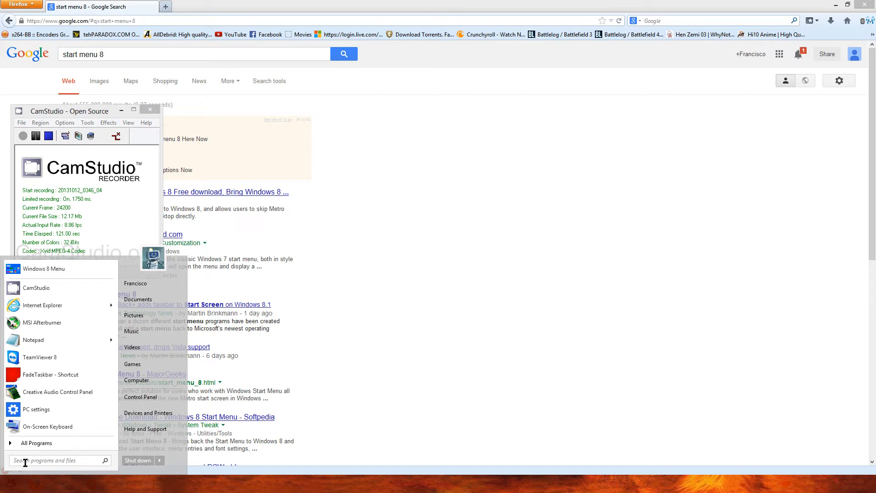
pyautogui.write('cmd')
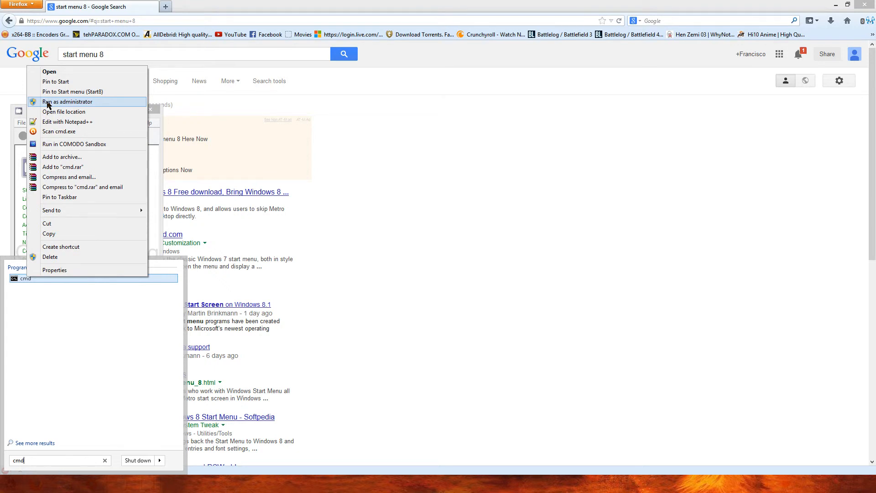
pyautogui.click(68, 101)
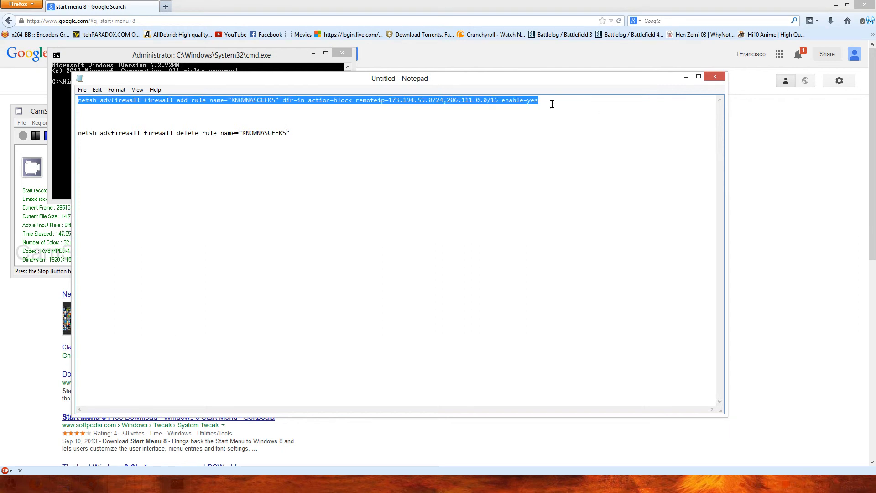
pyautogui.moveTo(126, 105)
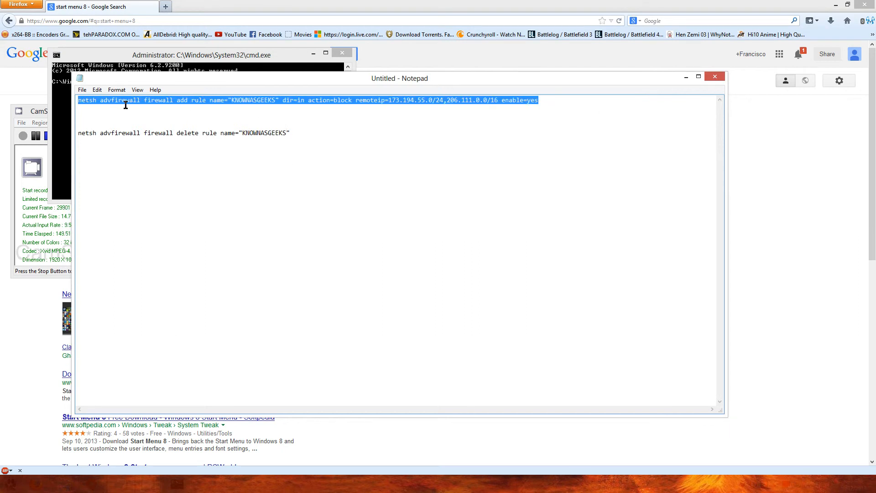
pyautogui.moveTo(208, 105)
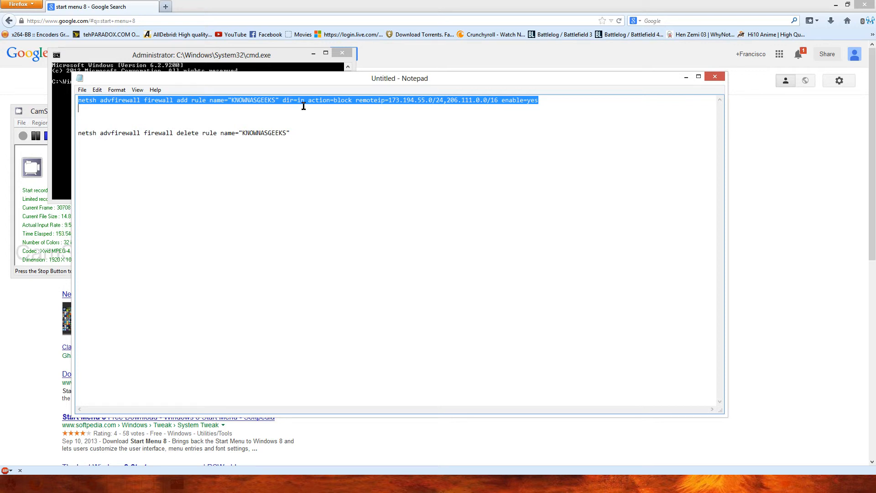
pyautogui.moveTo(413, 108)
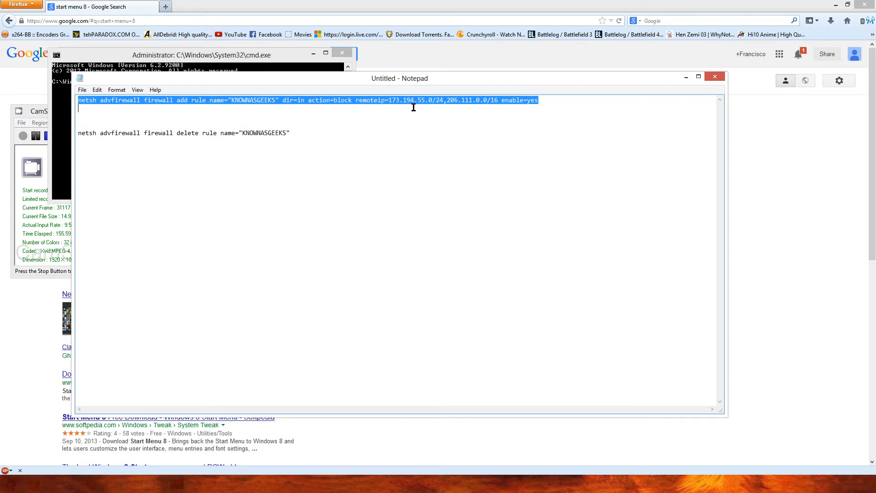
pyautogui.moveTo(496, 102)
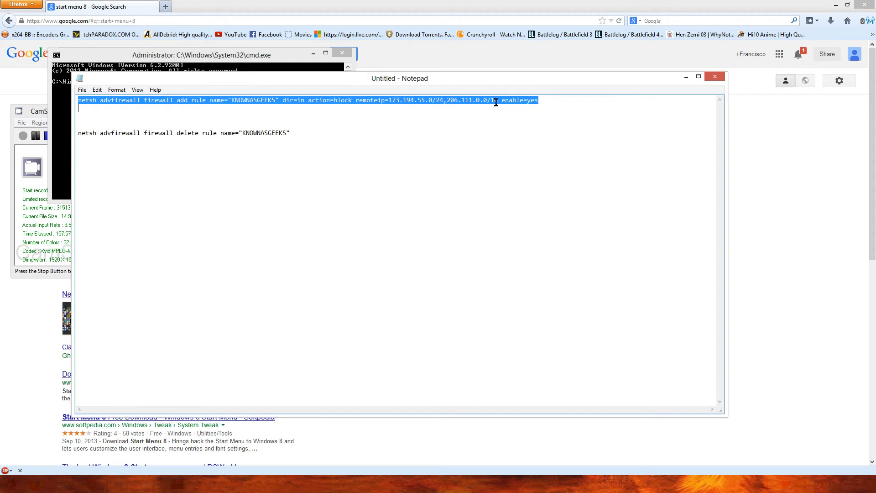
pyautogui.moveTo(89, 134)
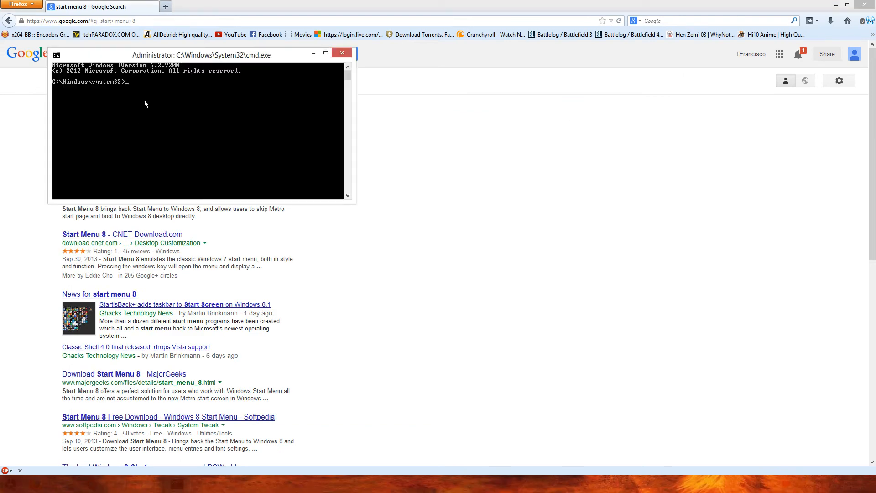
# - Paste and run the netsh KNOWNASGEEKS block rule, then close Command Prompt
pyautogui.rightClick(145, 105)
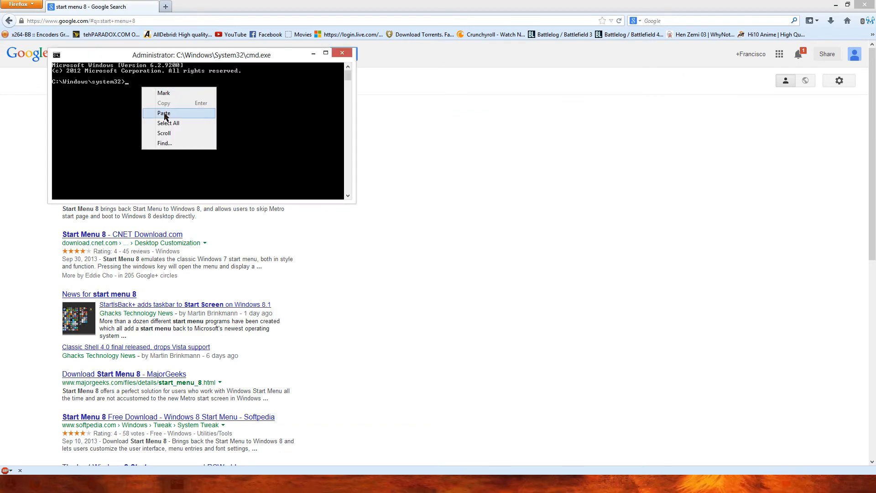
pyautogui.click(163, 114)
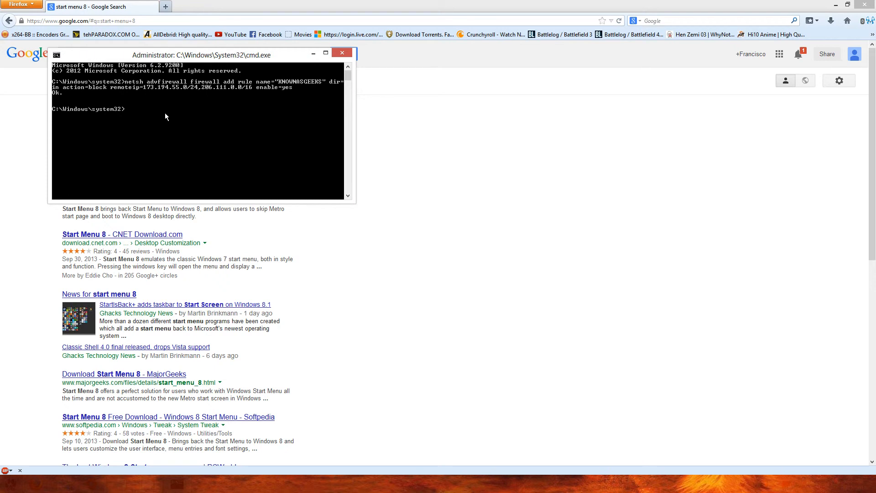
pyautogui.moveTo(64, 98)
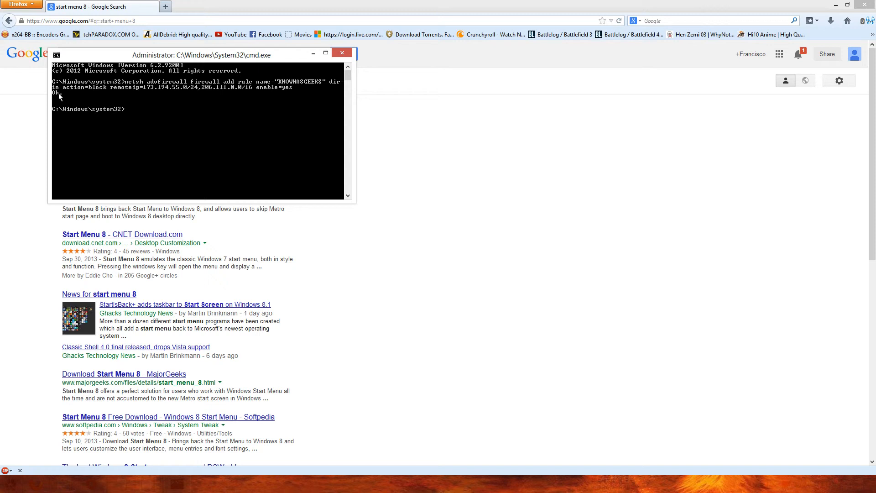
pyautogui.moveTo(138, 99)
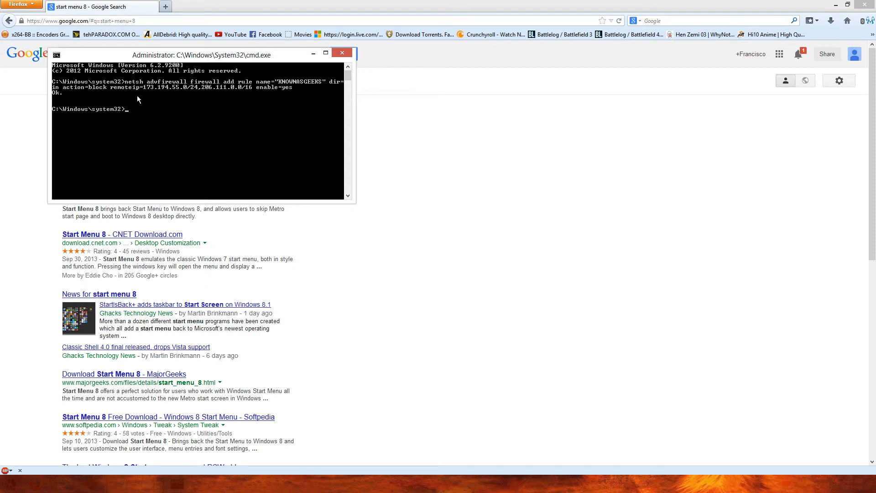
pyautogui.moveTo(68, 100)
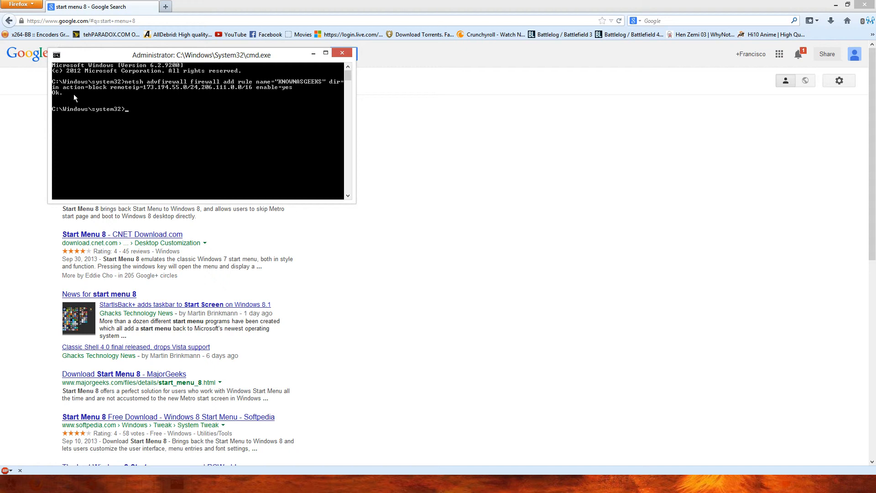
pyautogui.moveTo(204, 92)
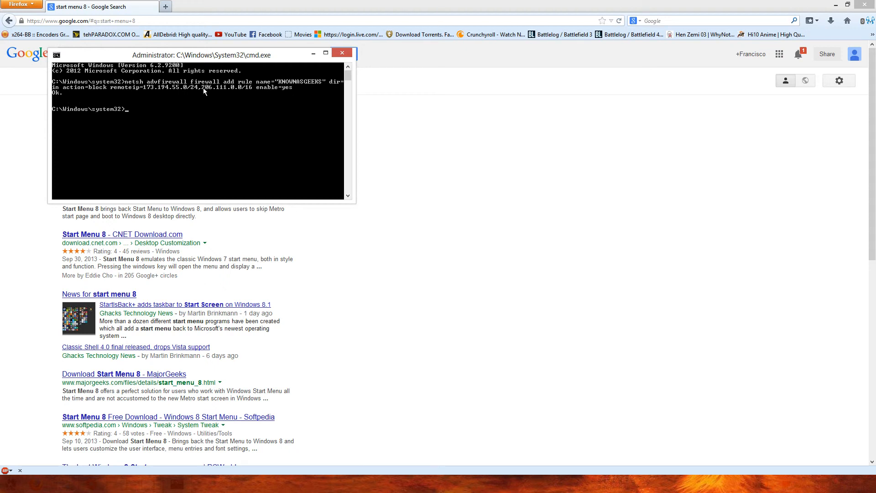
pyautogui.moveTo(98, 90)
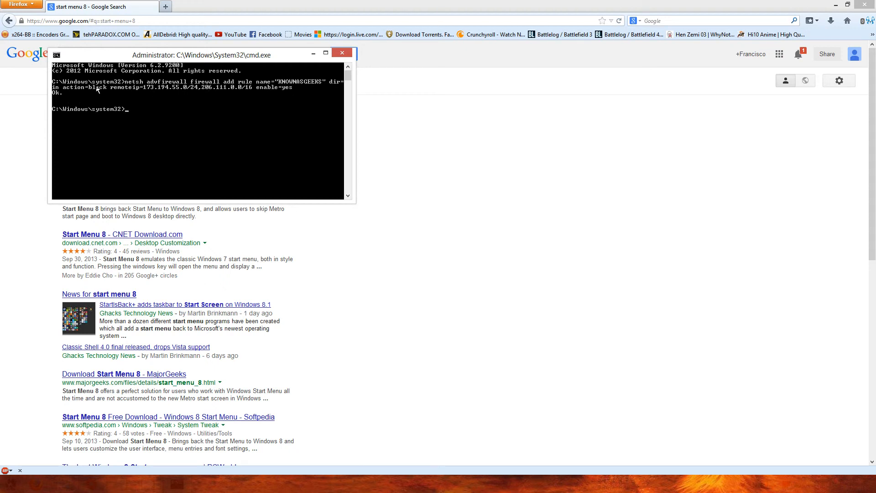
pyautogui.moveTo(66, 97)
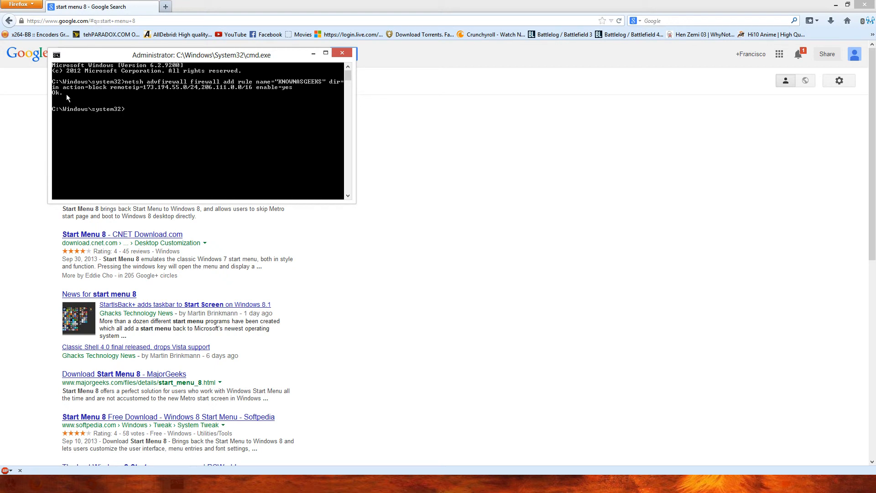
pyautogui.moveTo(132, 110)
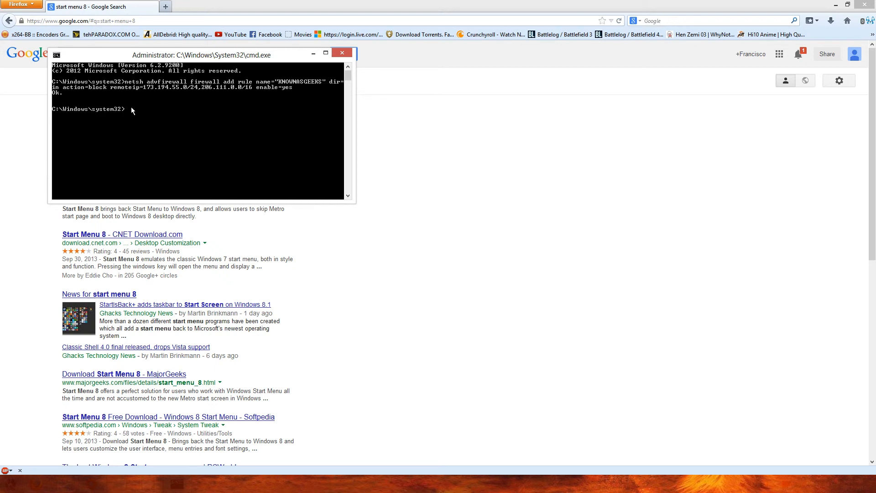
pyautogui.moveTo(57, 98)
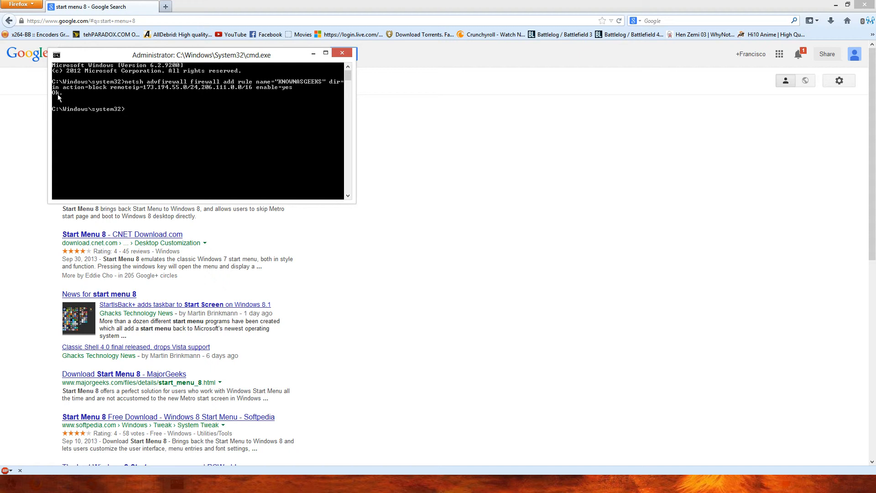
pyautogui.moveTo(222, 97)
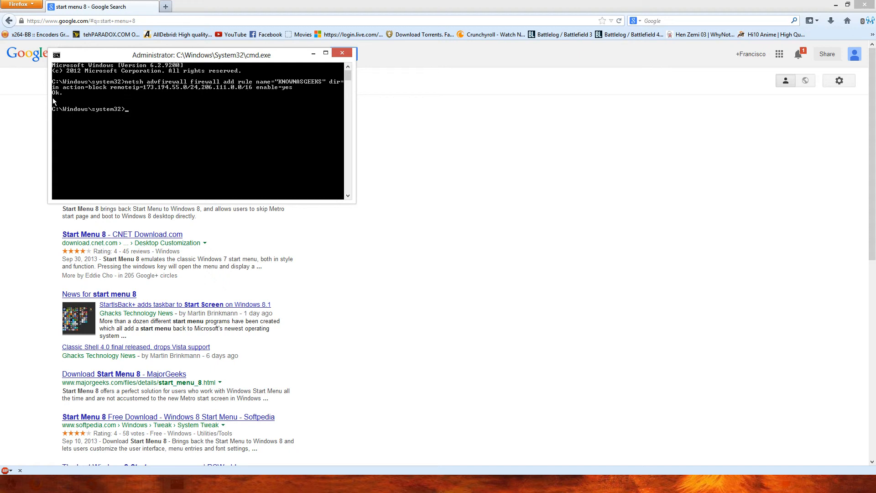
pyautogui.moveTo(340, 53)
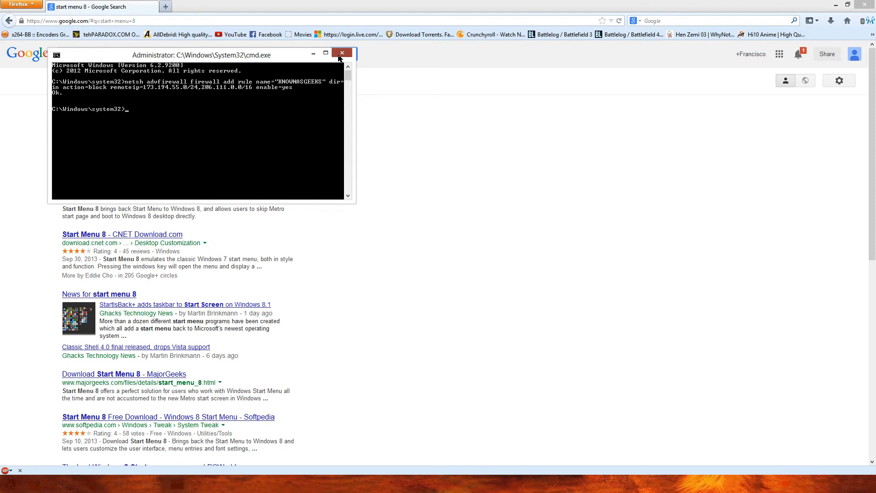
pyautogui.click(341, 53)
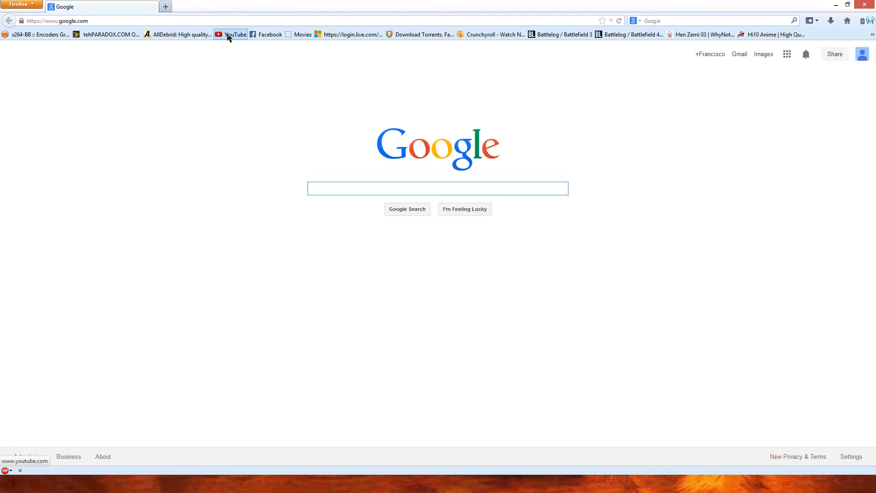
# - Go to YouTube's sxephil channel and open 'COP BREAKS WOMAN'S FACE ON CAMERA IN CELL'
pyautogui.click(235, 34)
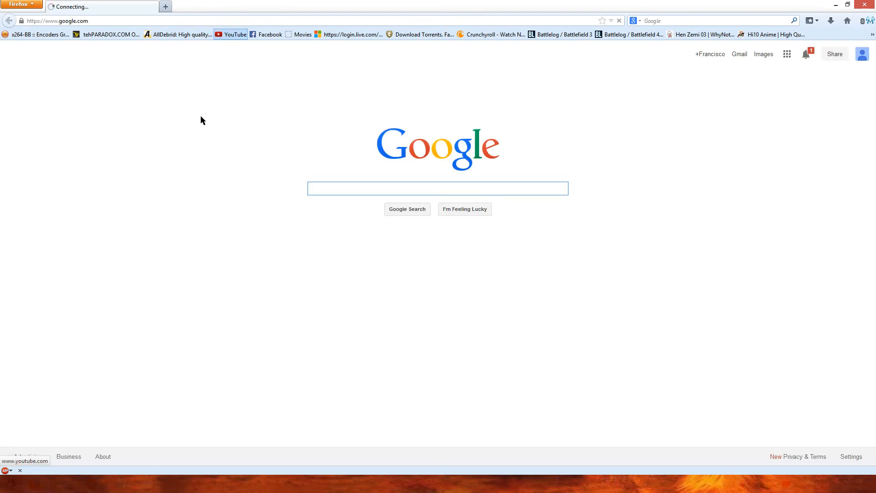
pyautogui.moveTo(197, 120)
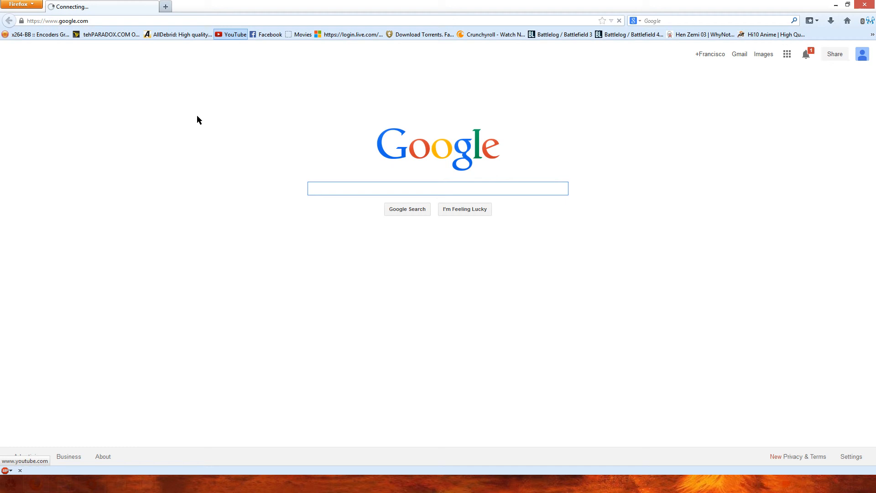
pyautogui.click(230, 34)
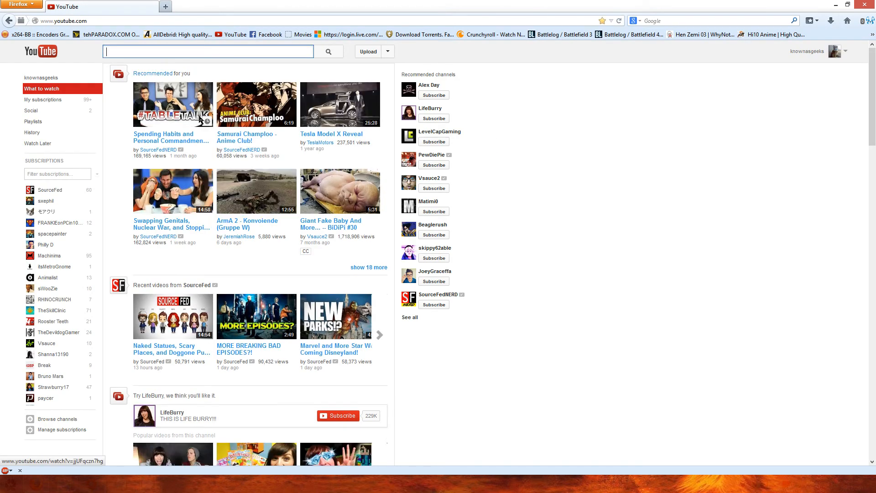
pyautogui.moveTo(60, 201)
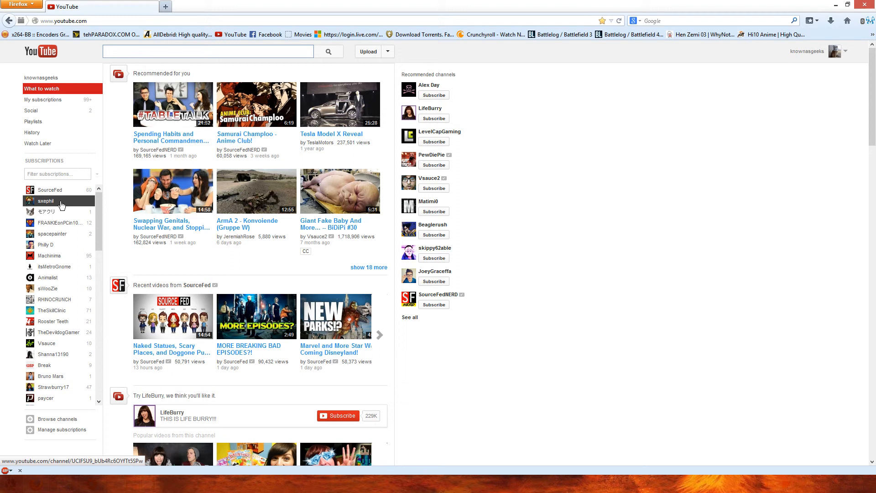
pyautogui.click(46, 201)
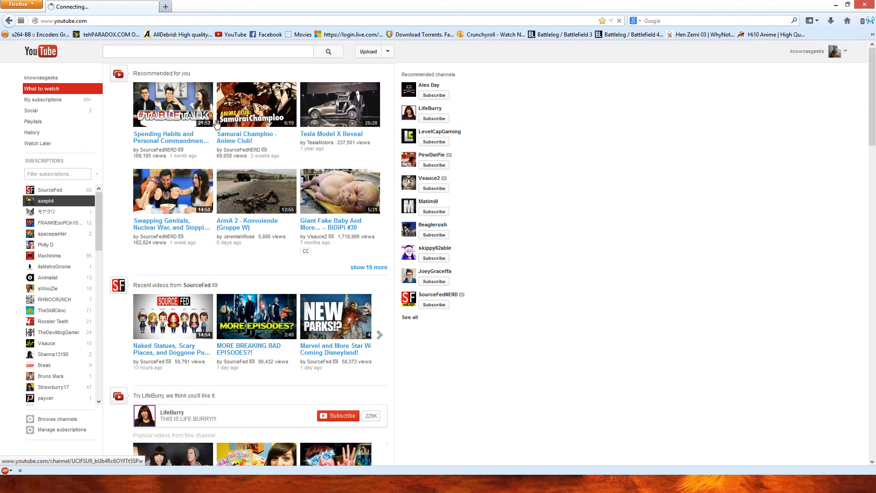
pyautogui.click(45, 201)
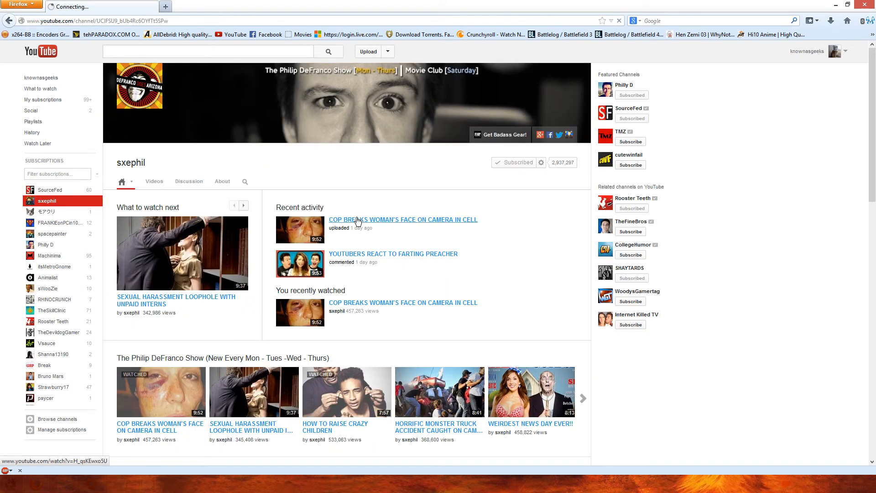
pyautogui.click(402, 219)
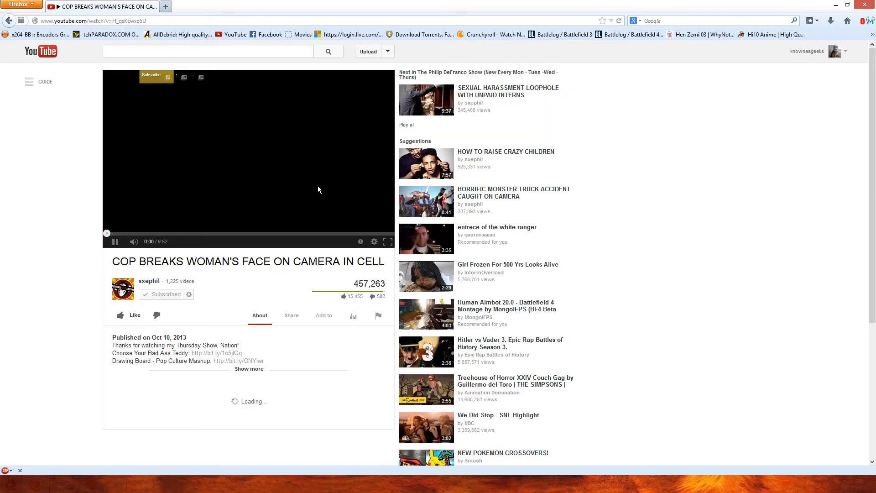
# - Set the video's playback quality to 1080p HD in the player settings
pyautogui.click(115, 242)
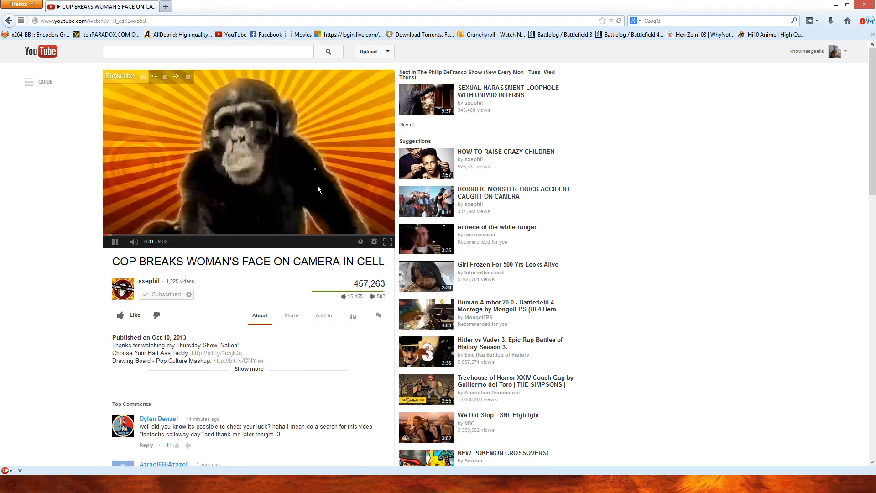
pyautogui.click(374, 242)
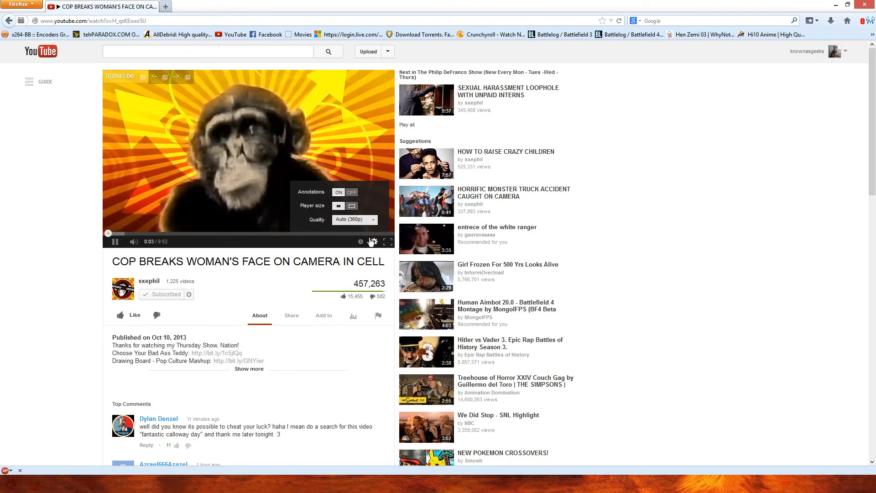
pyautogui.click(354, 219)
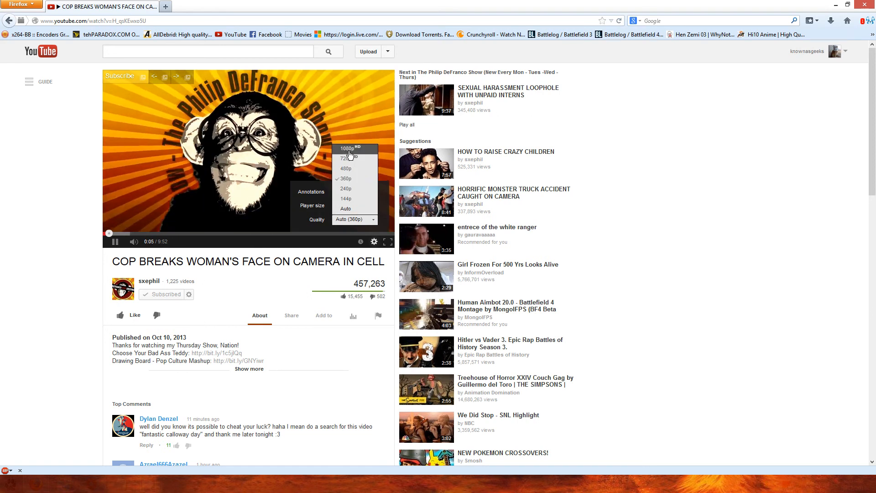
pyautogui.click(347, 148)
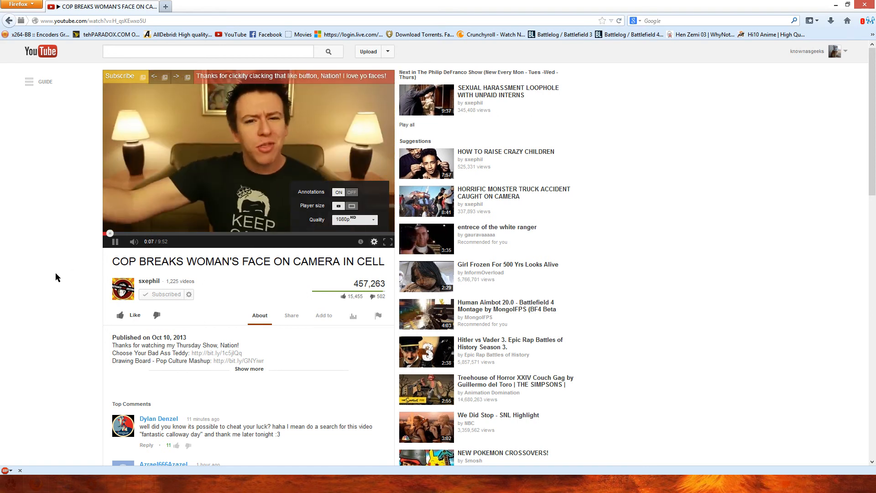
# - Dismiss the settings menu and pause the video at 0:16
pyautogui.click(105, 234)
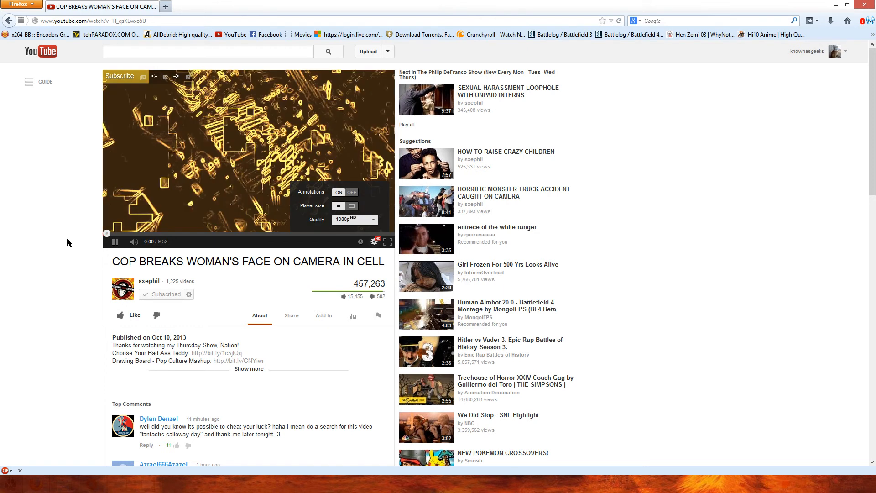
pyautogui.click(115, 241)
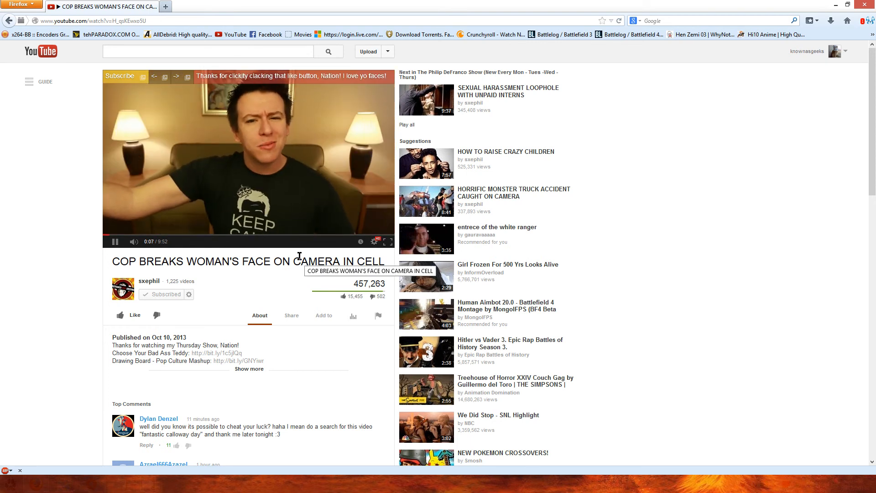
pyautogui.moveTo(272, 259)
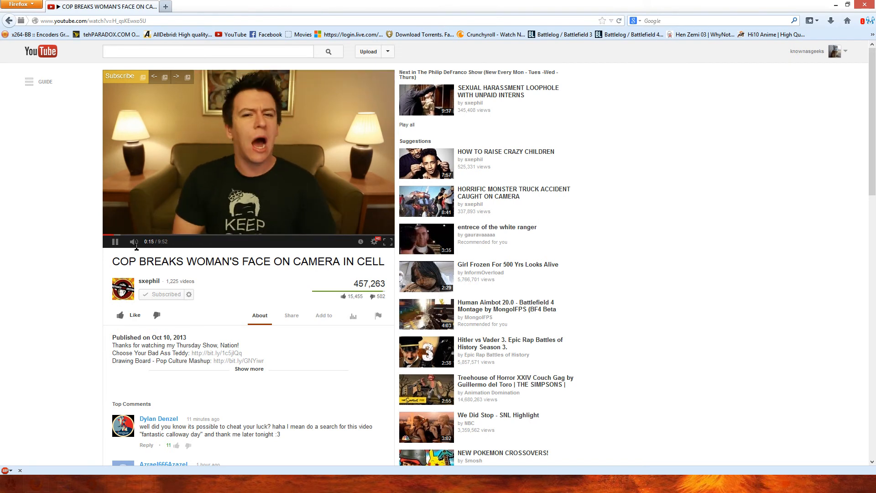
pyautogui.click(115, 241)
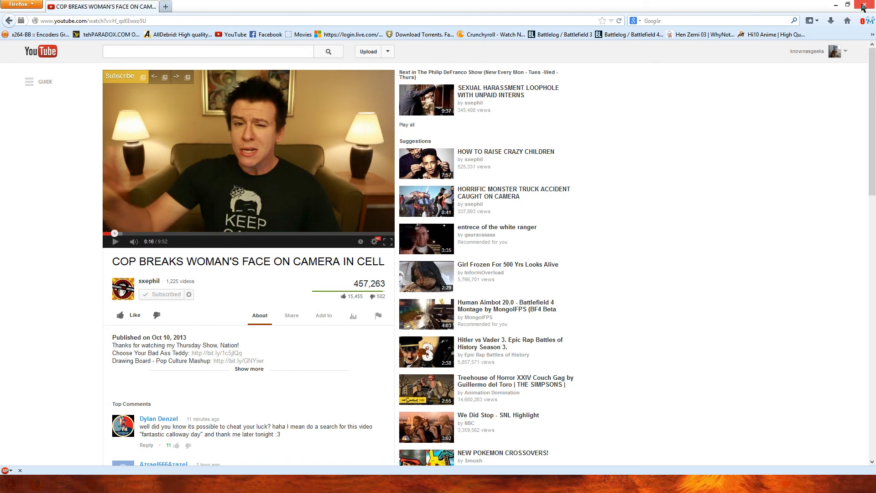
pyautogui.moveTo(863, 7)
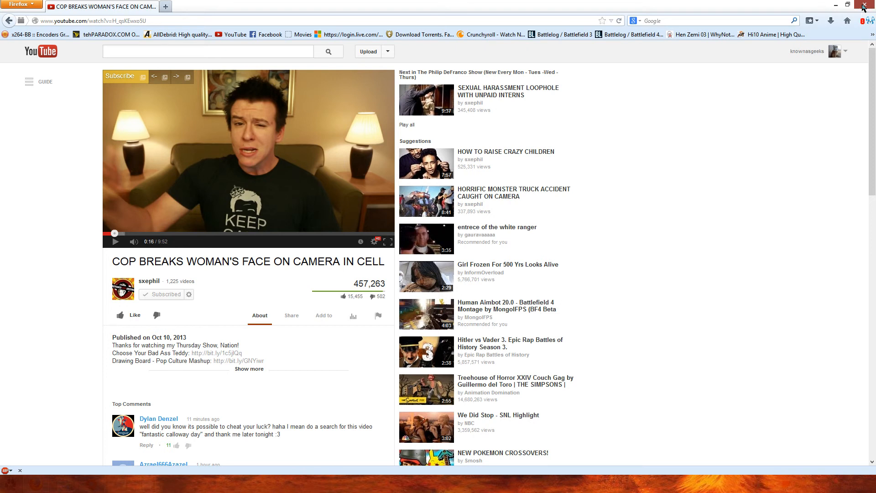
# - Close Firefox and the Notepad netsh command notes without saving
pyautogui.click(864, 5)
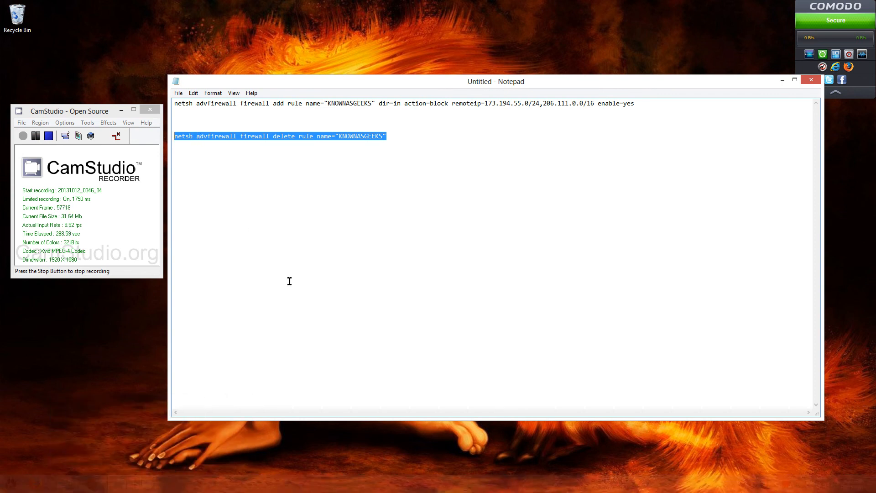
pyautogui.moveTo(310, 249)
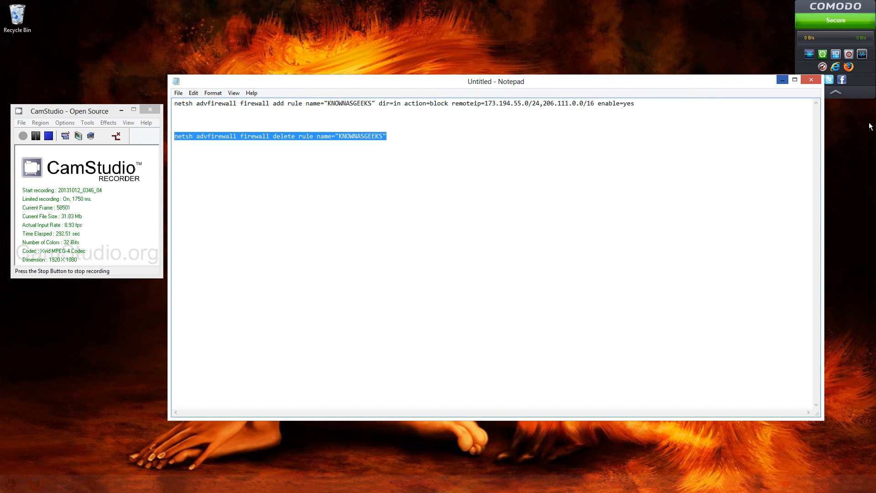
pyautogui.click(811, 79)
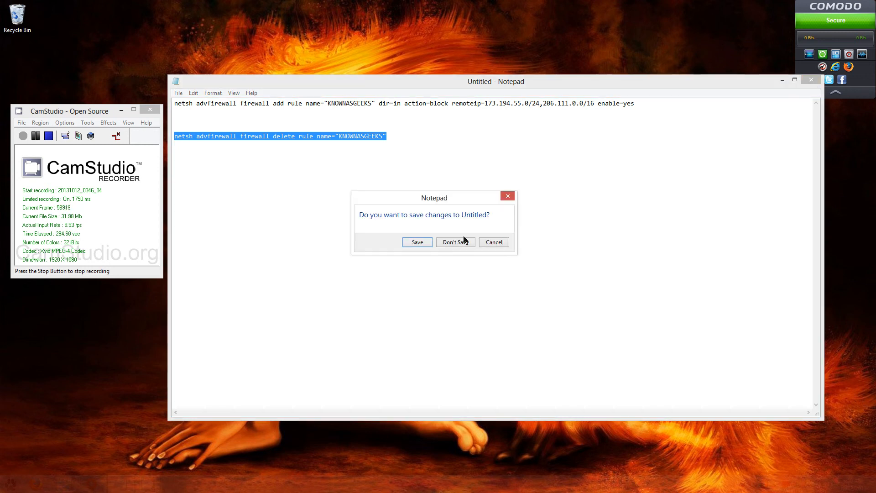
pyautogui.click(455, 242)
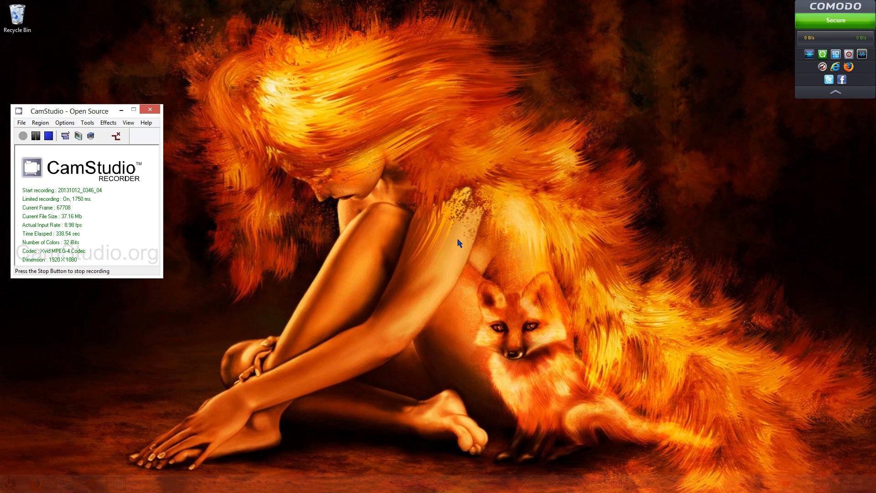
pyautogui.moveTo(52, 234)
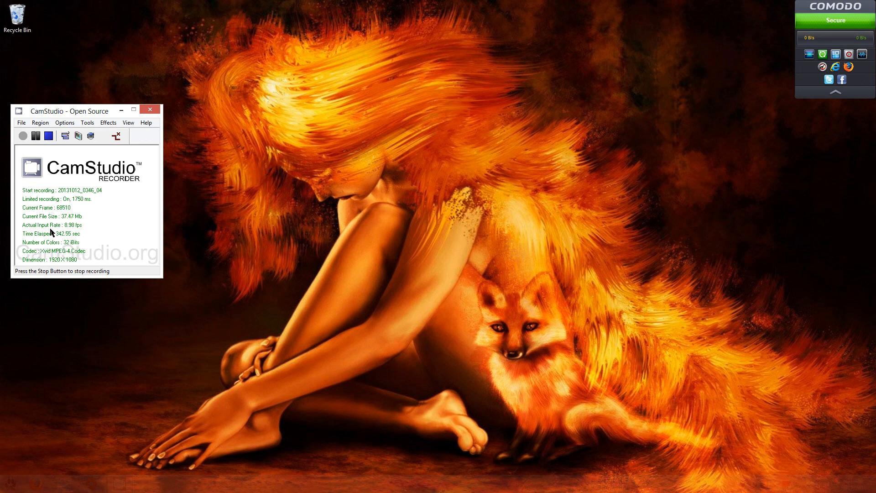